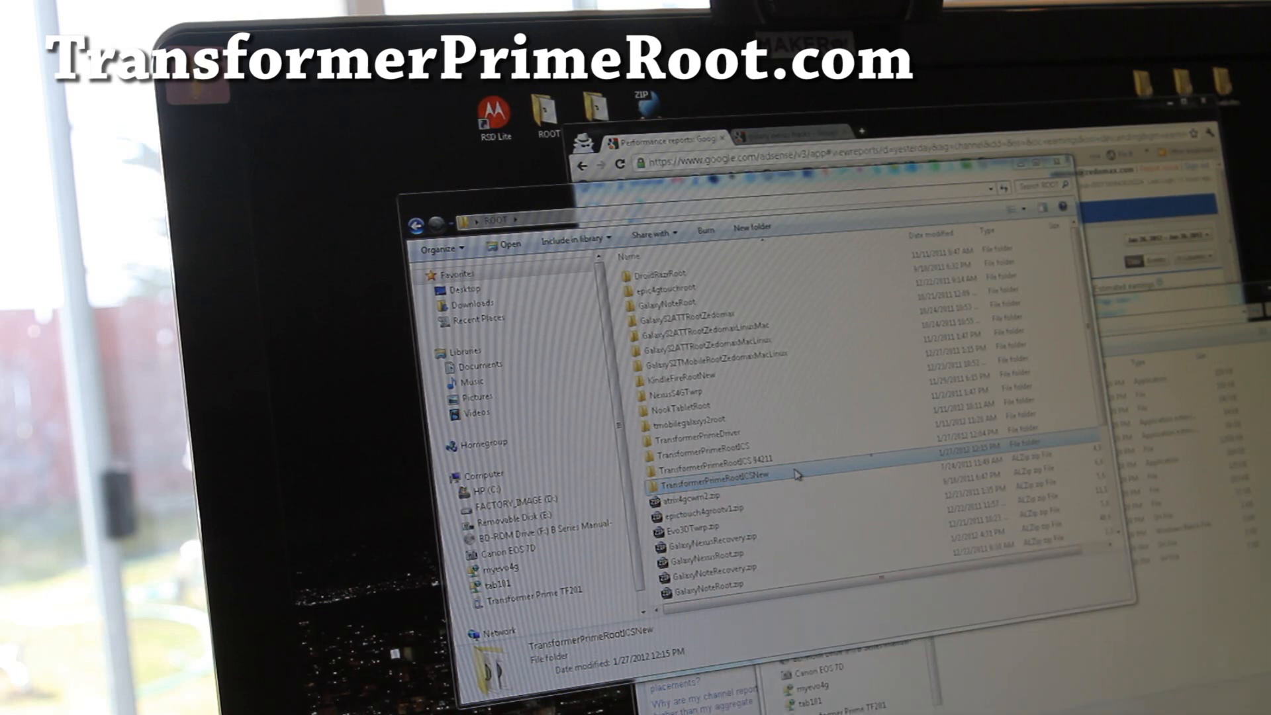
# Open the TransformerPrimeRootCSNew folder to list its 16 root files, including adb and fastboot
pyautogui.doubleClick(714, 486)
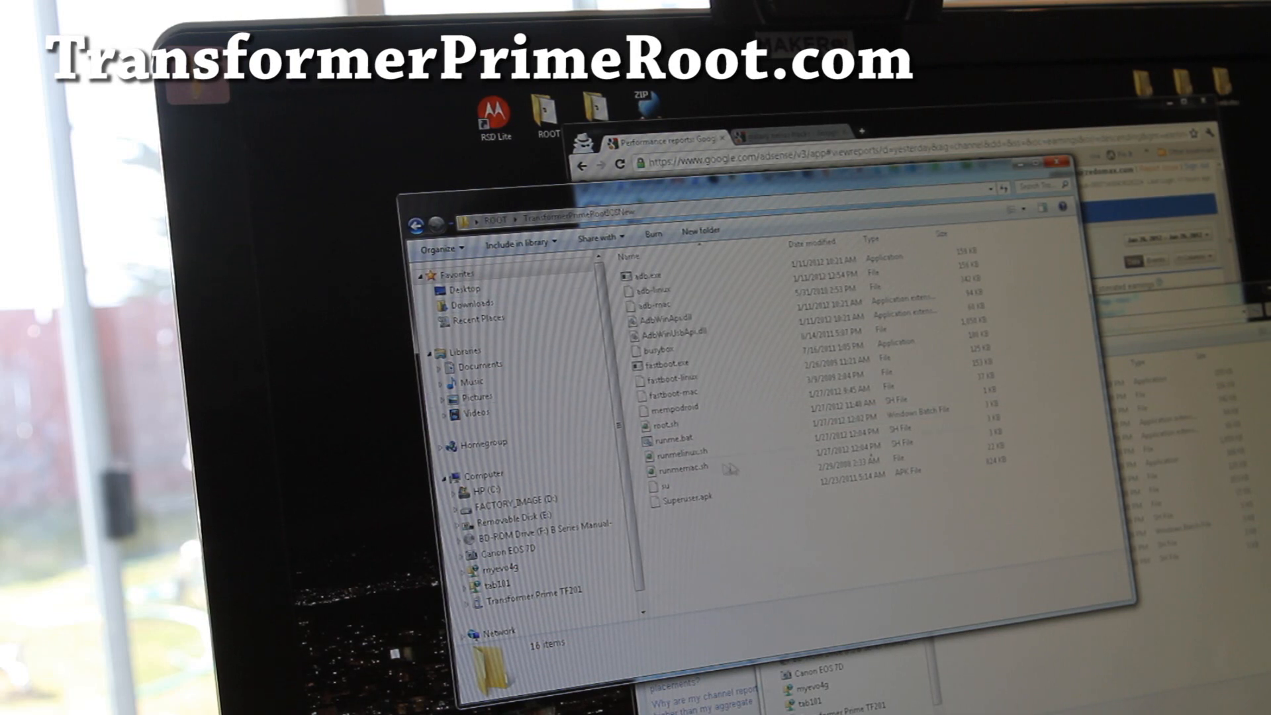
pyautogui.moveTo(694, 446)
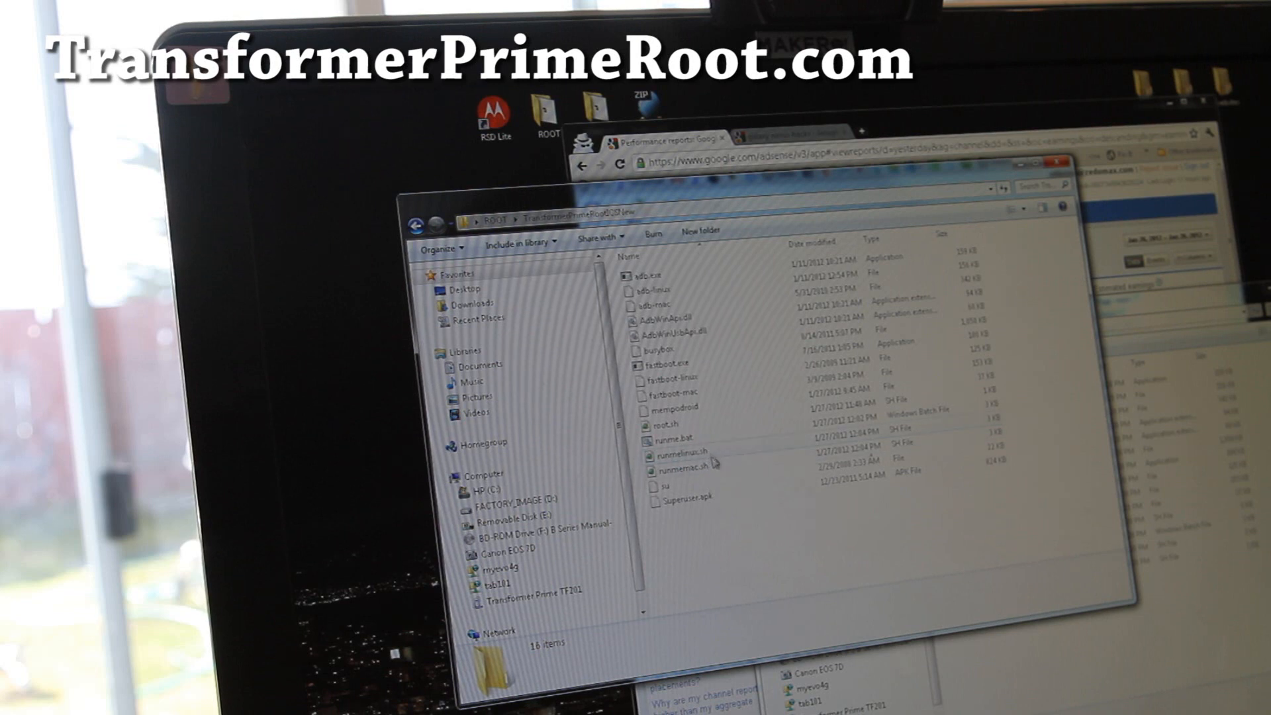
pyautogui.moveTo(710, 460)
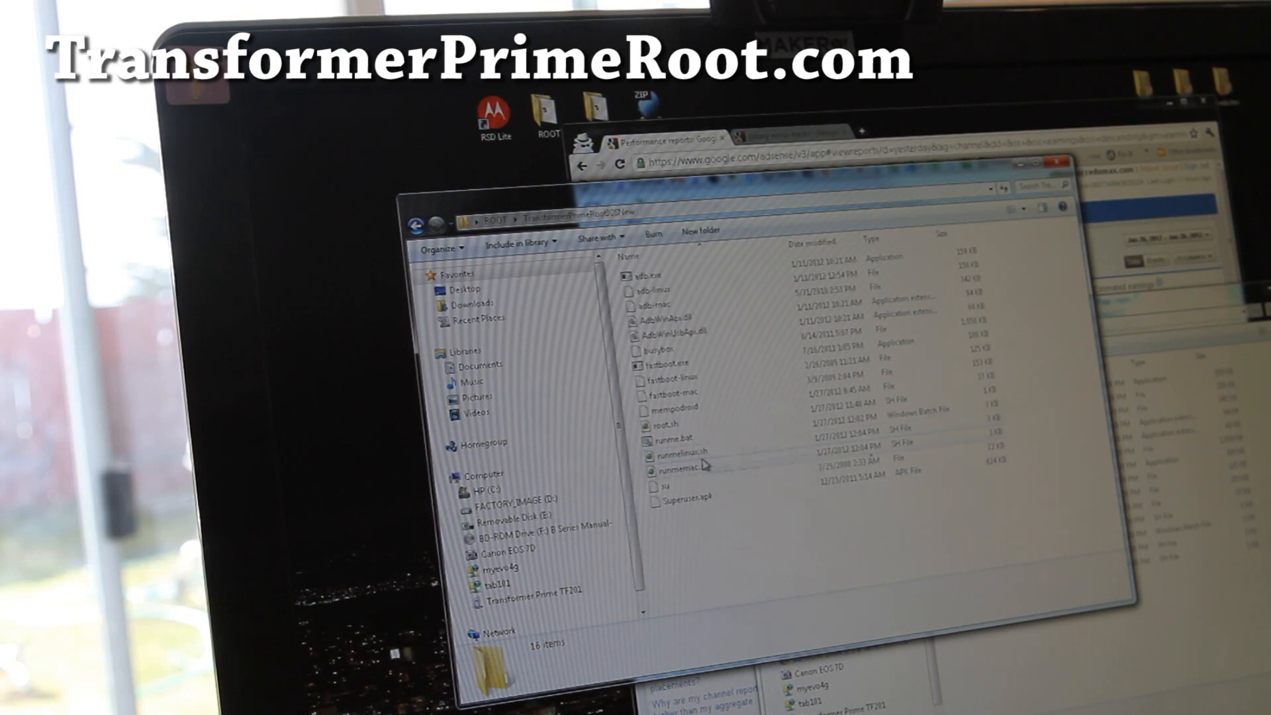
pyautogui.moveTo(678, 478)
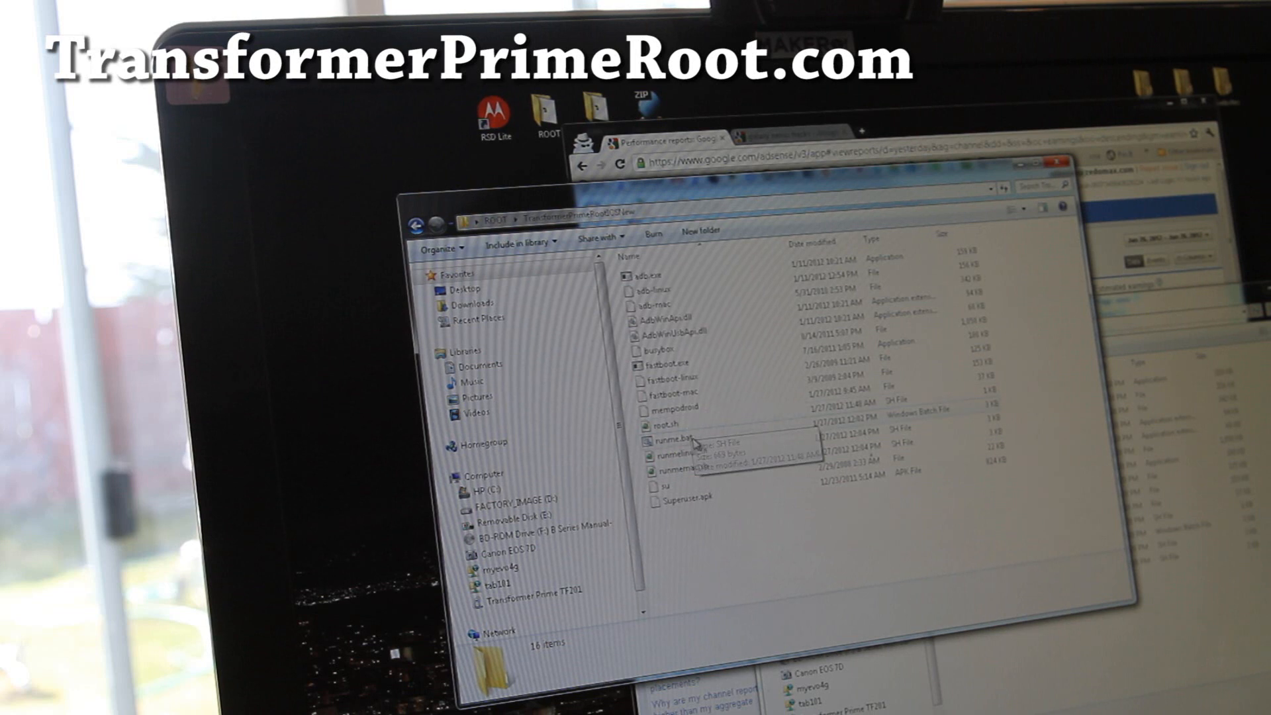
# Launch runme.bat, opening a Command Prompt with the root toolkit intro
pyautogui.doubleClick(670, 438)
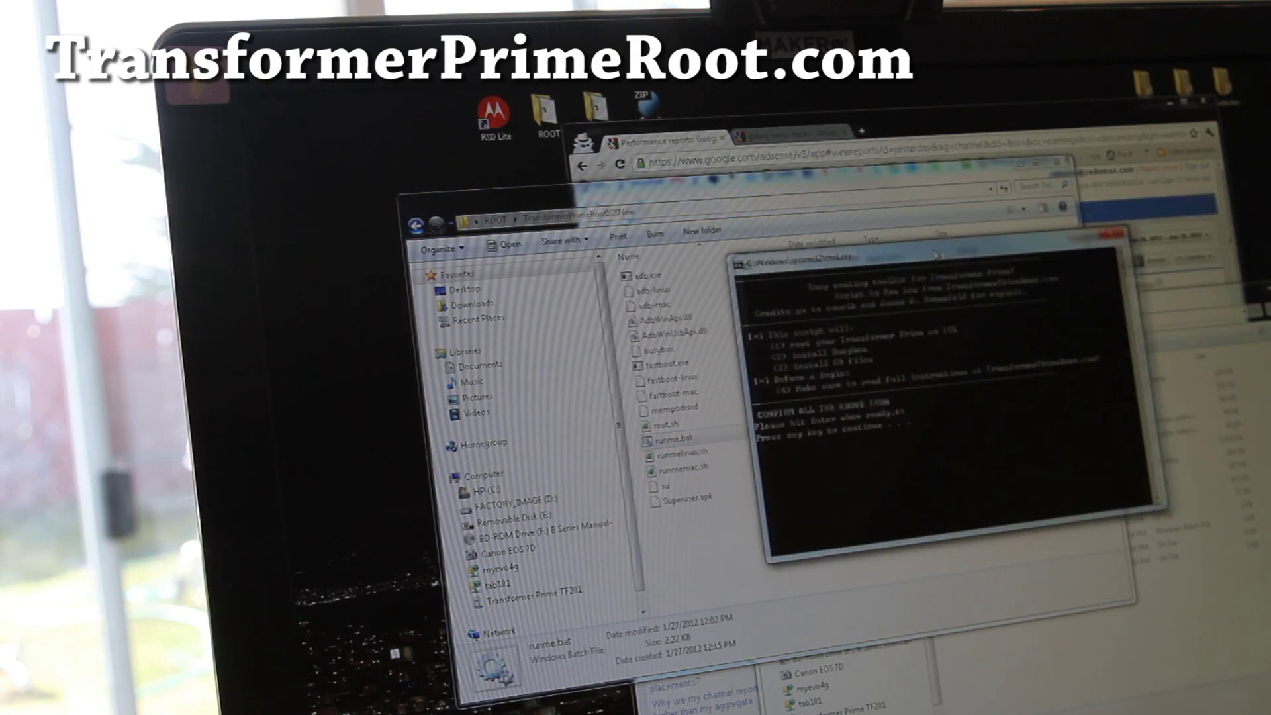